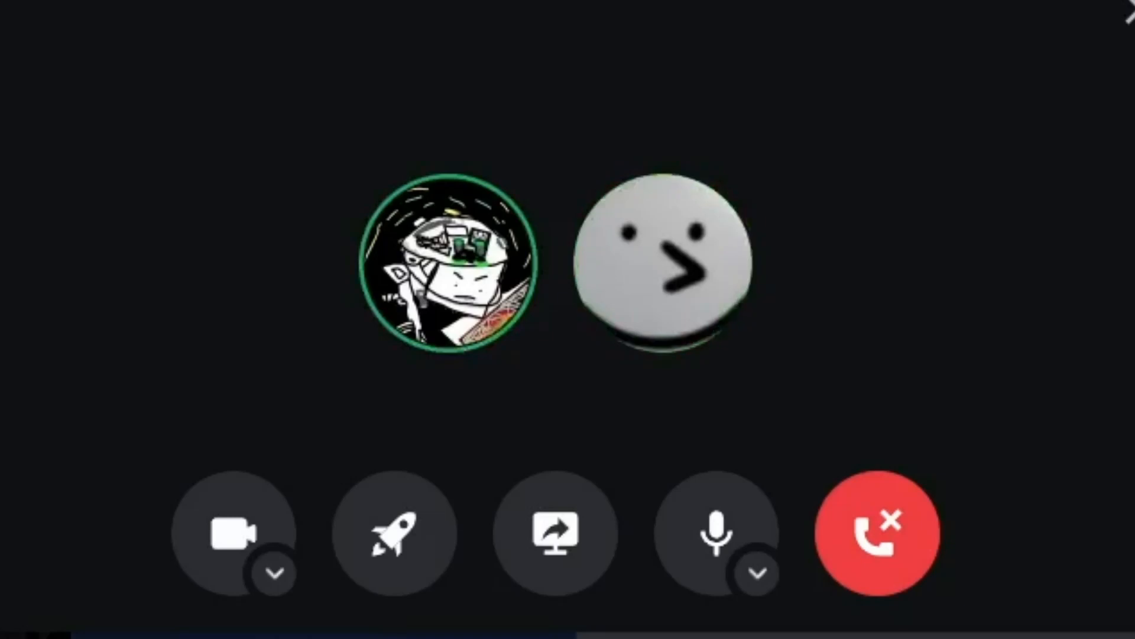
Hang up the two-person Discord voice call using the red Disconnect button
click(875, 535)
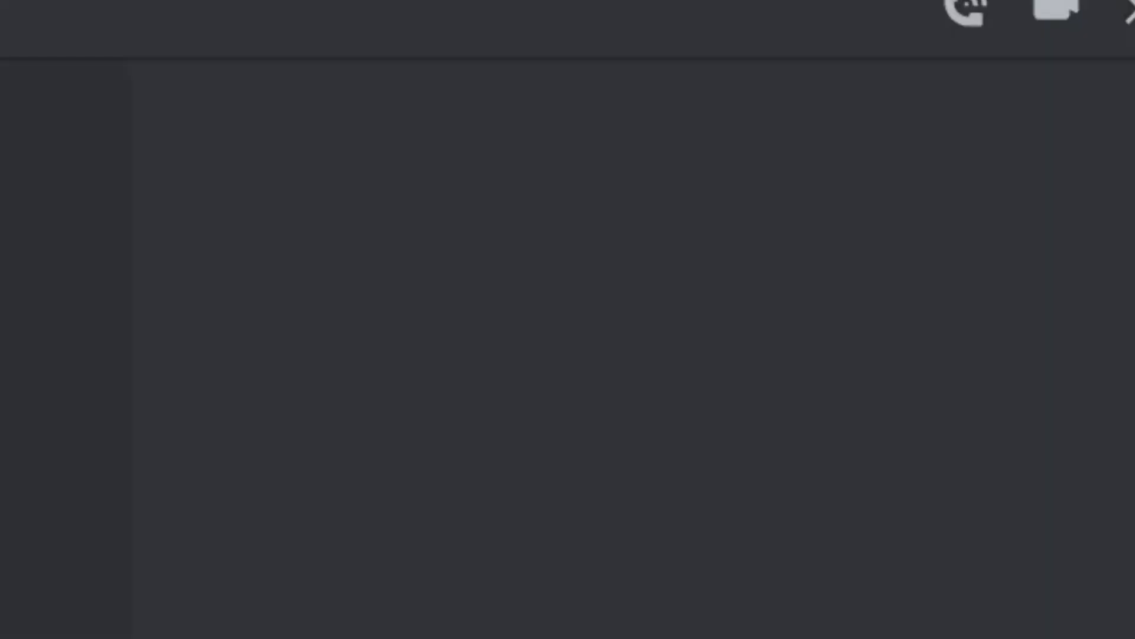